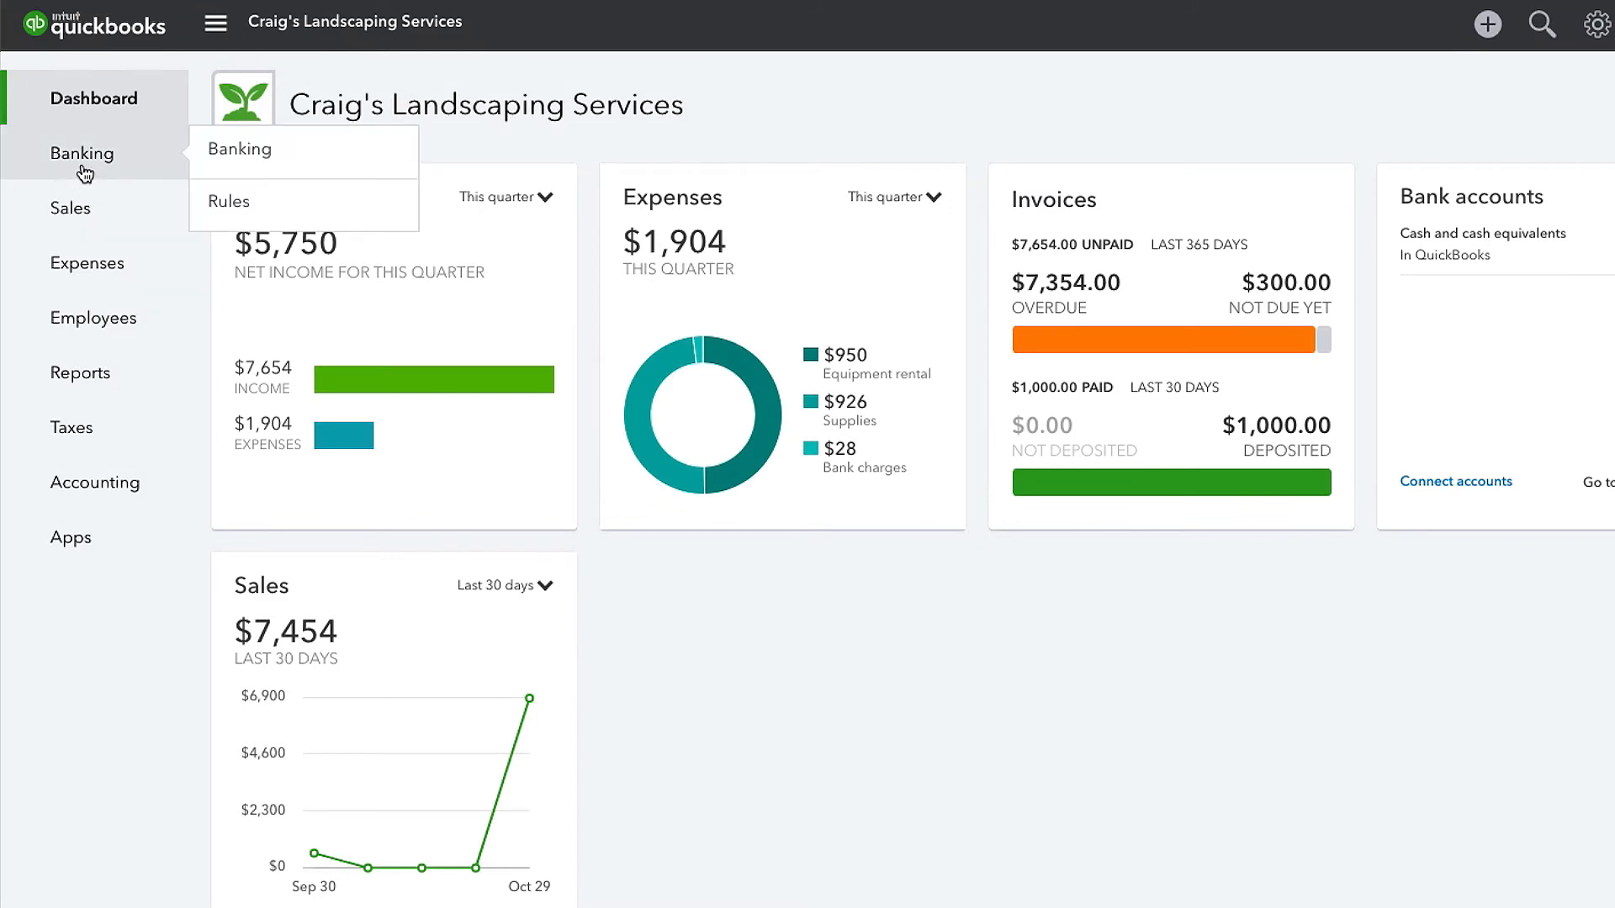
Go to the Banking area from the left navigation.
{"action": "left_click", "coordinate": [239, 148]}
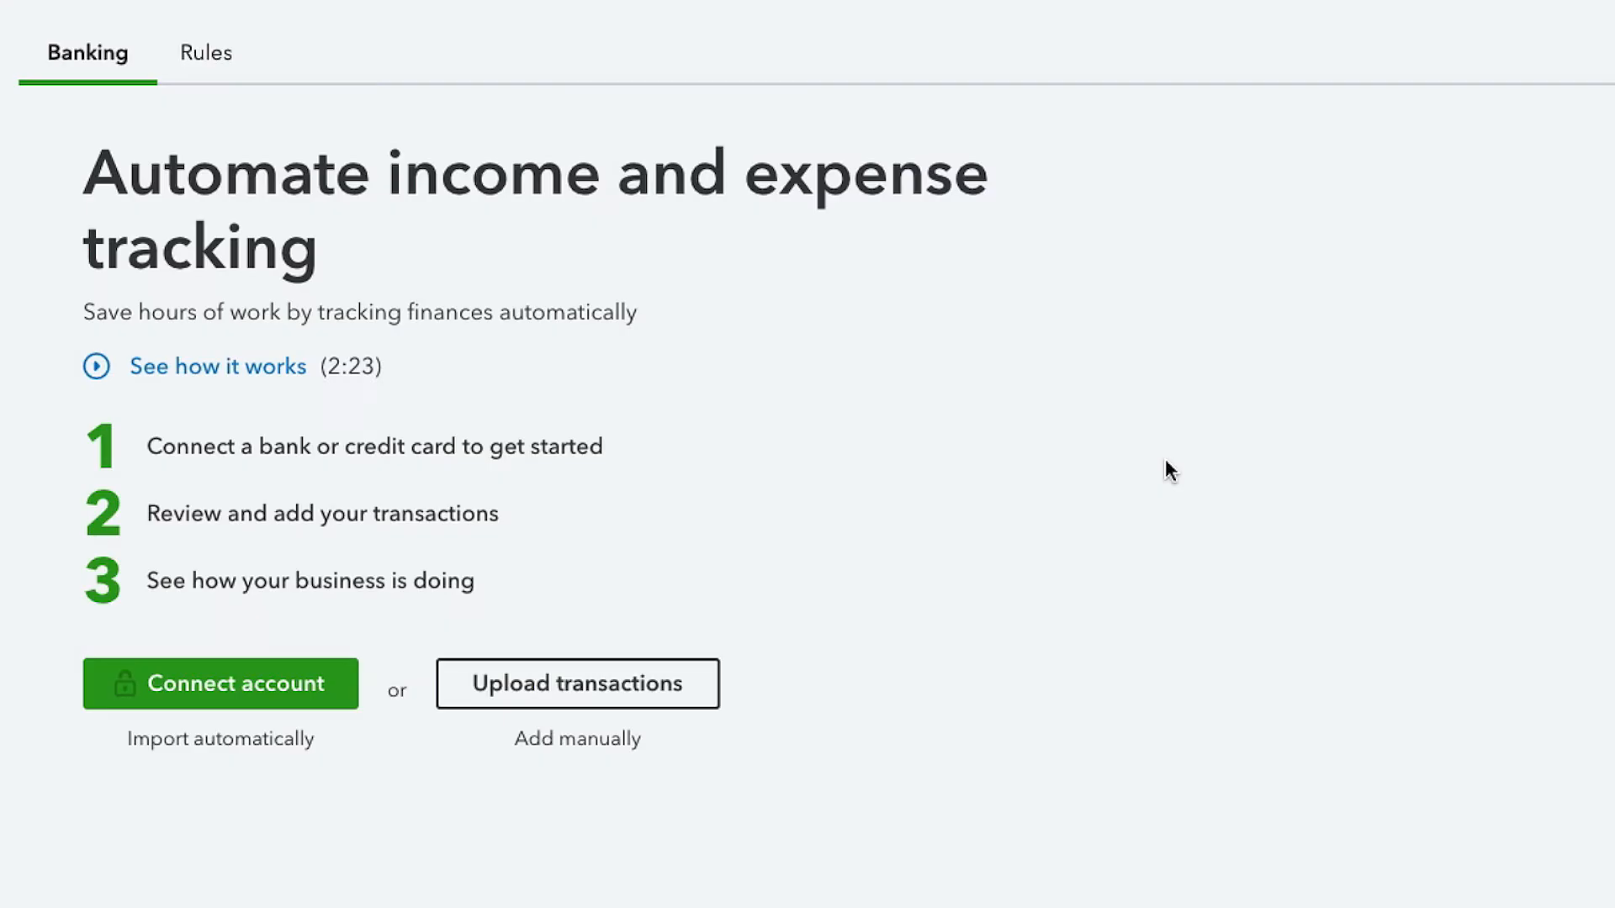
{"action": "mouse_move", "coordinate": [633, 697]}
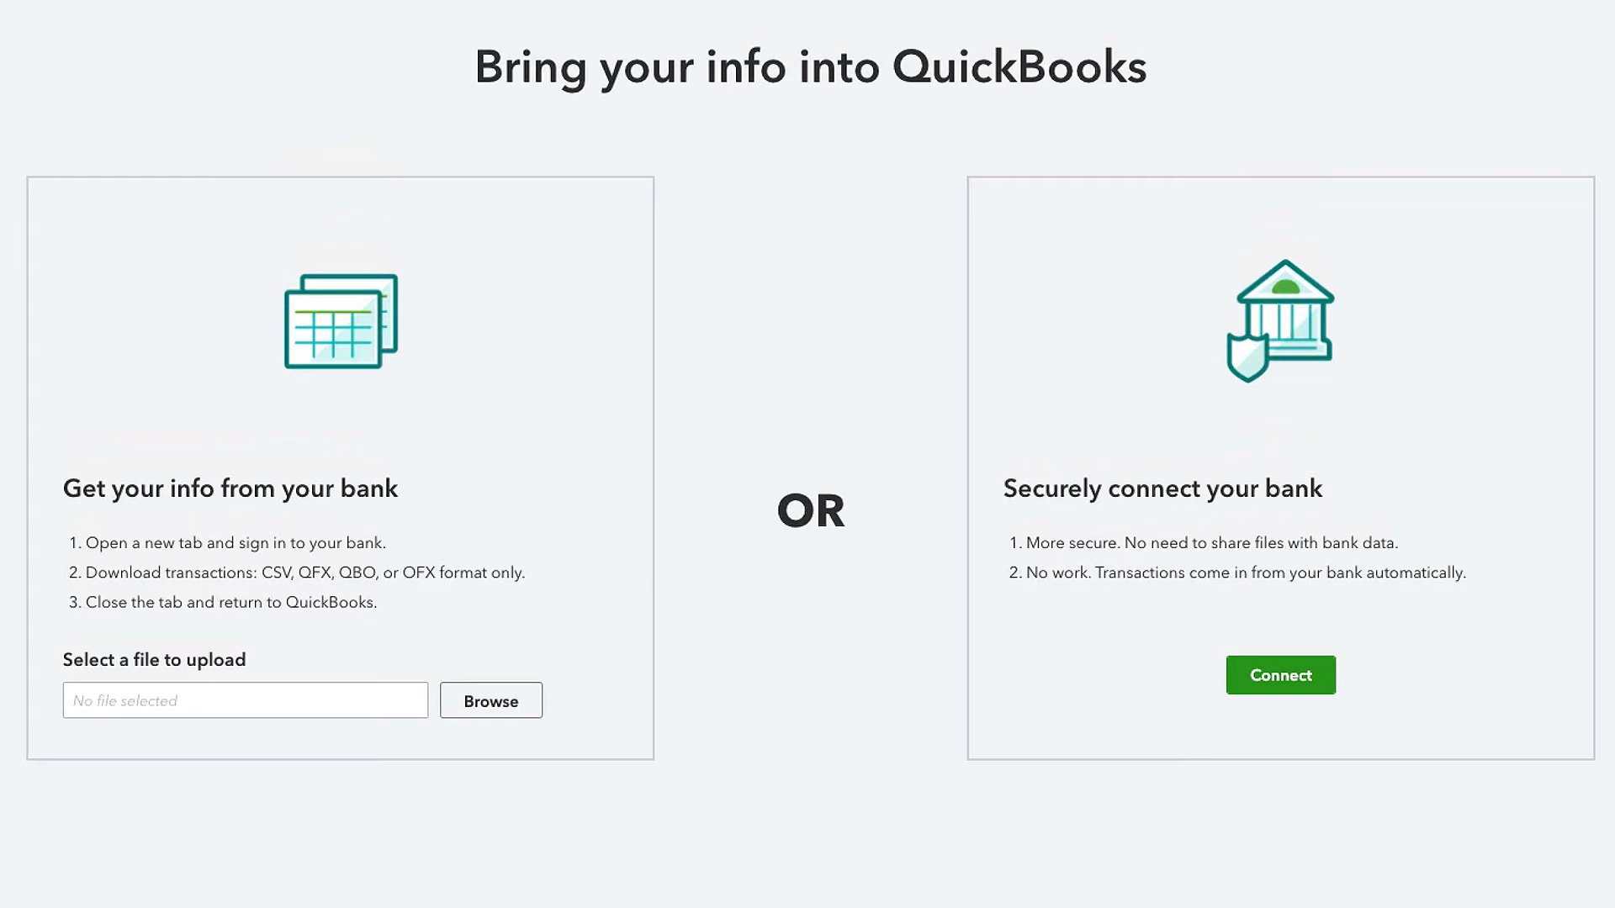
Begin a secure bank connection for Barclays Business Banking (UK).
{"action": "left_click", "coordinate": [1280, 676]}
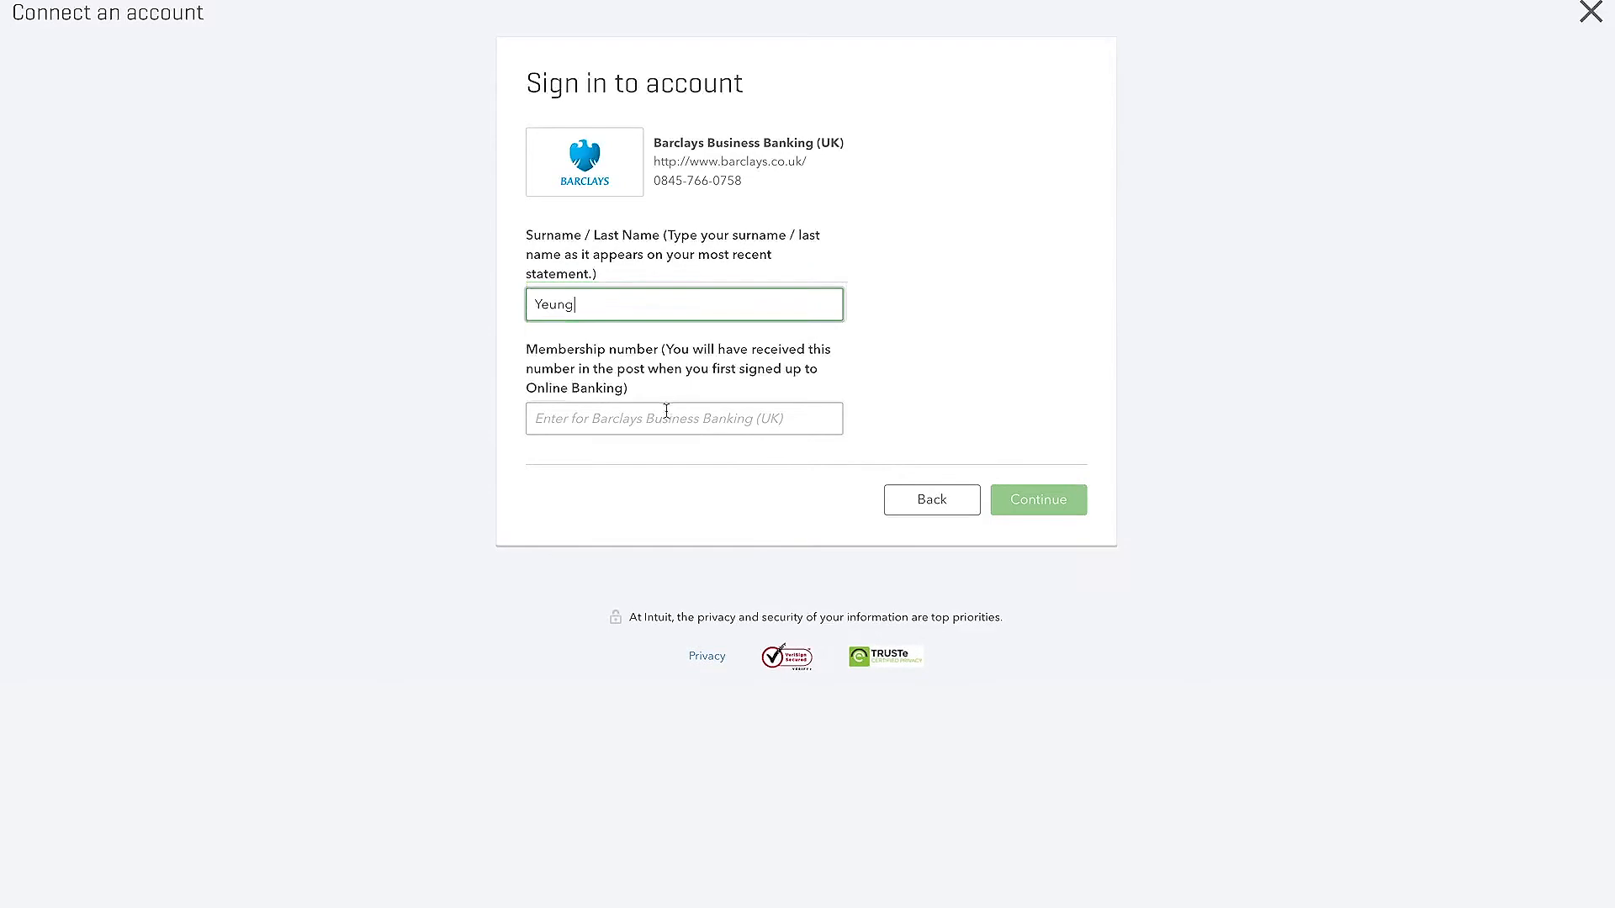
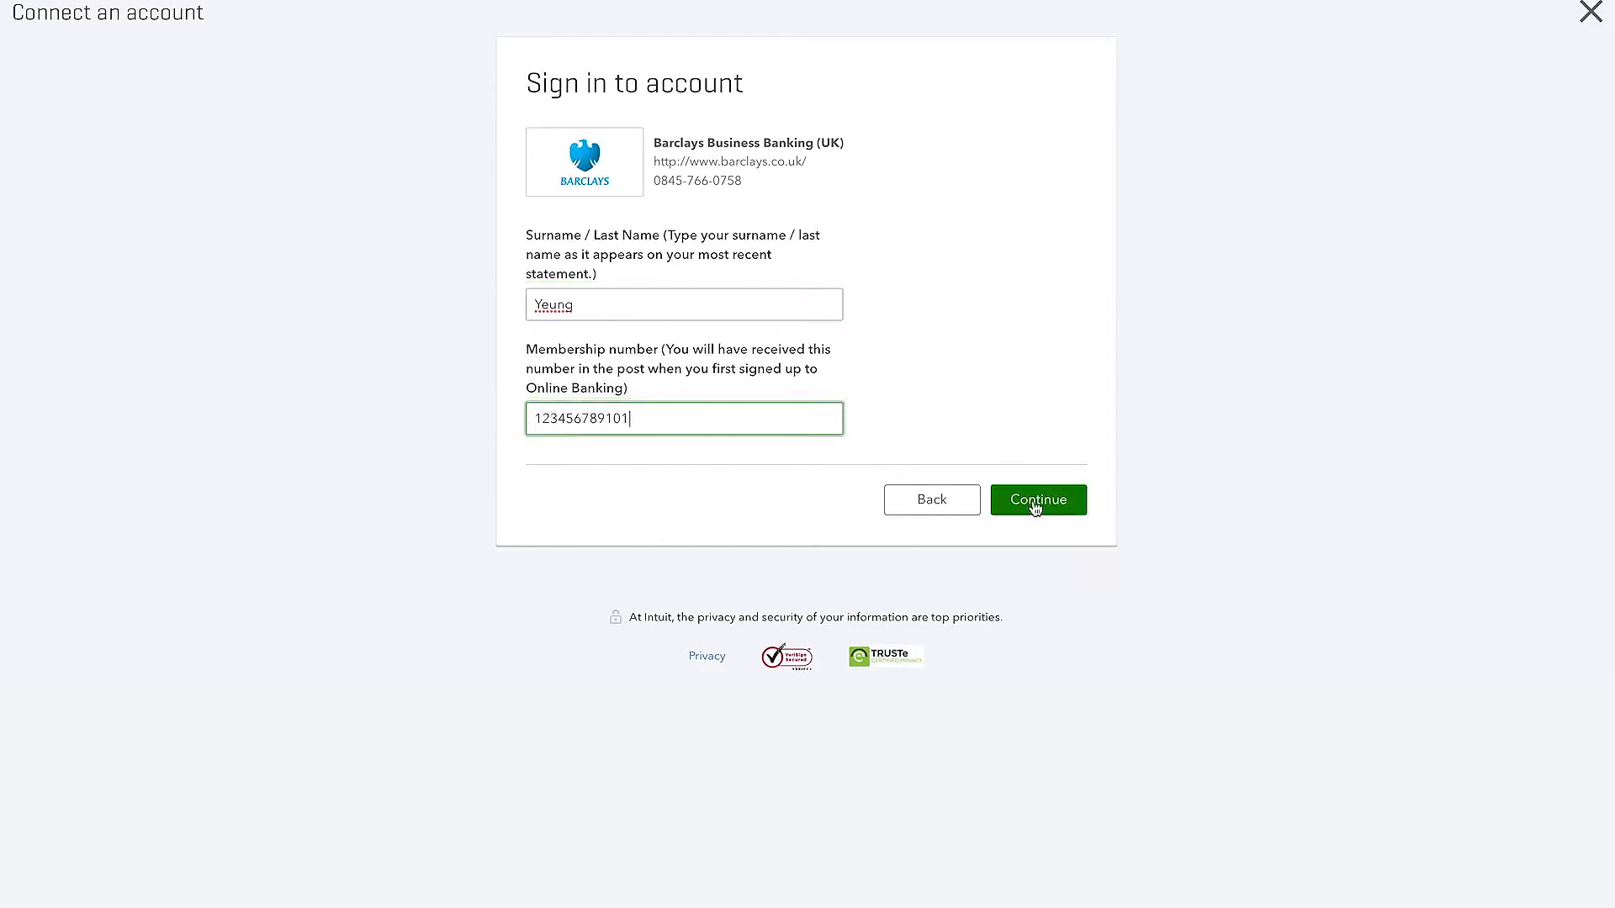
{"action": "left_click", "coordinate": [1038, 499]}
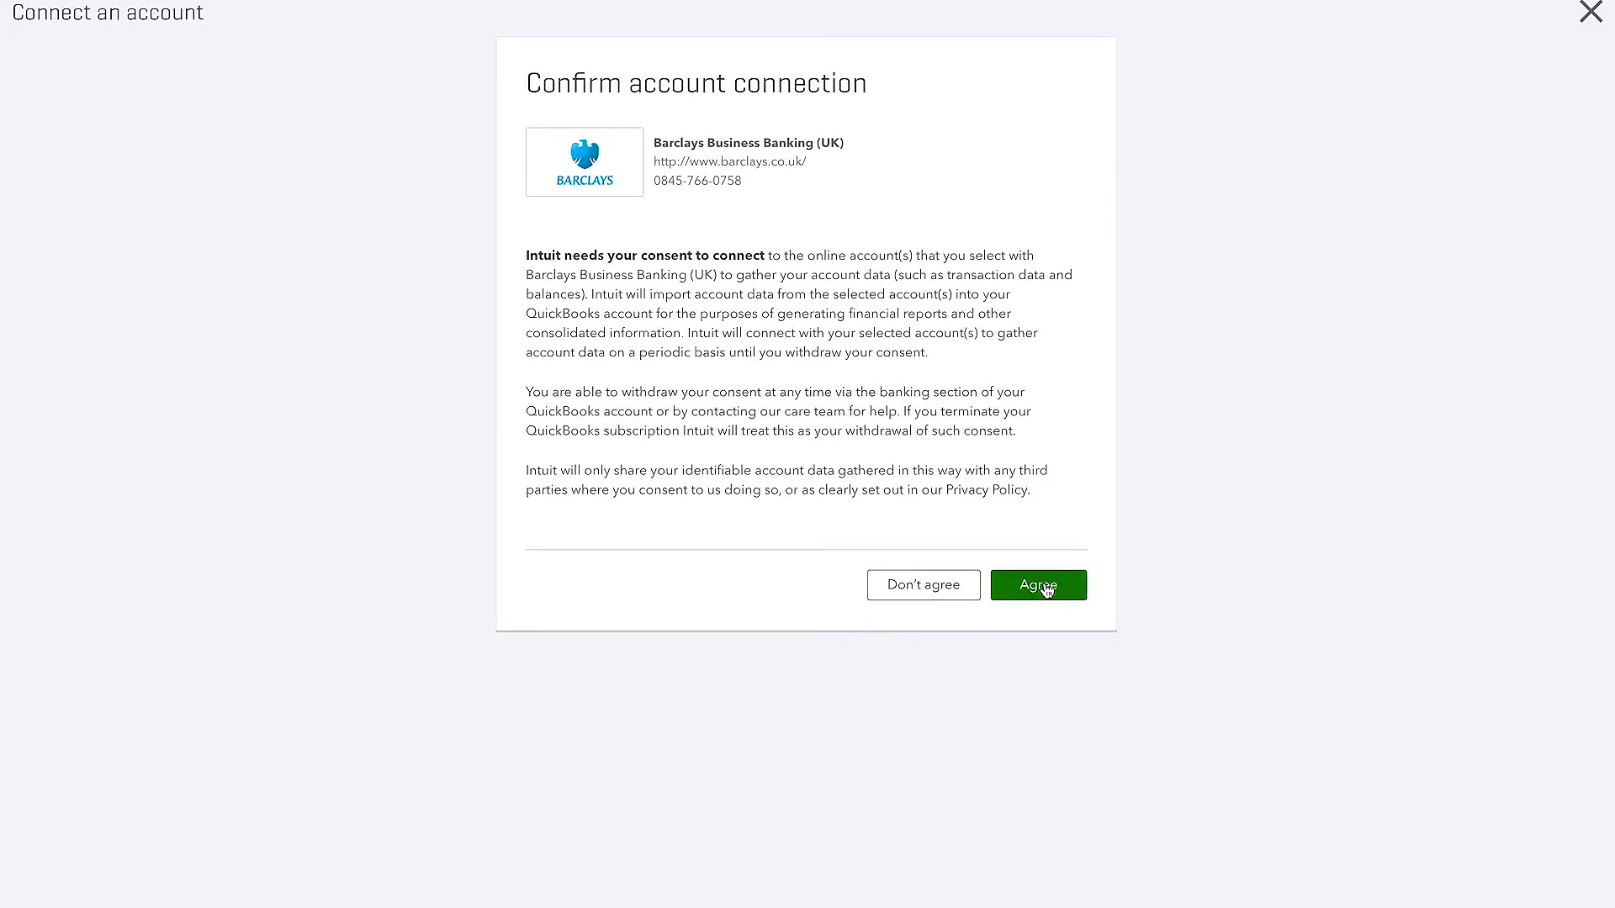
Agree to the account connection consent for Barclays.
{"action": "left_click", "coordinate": [1040, 586]}
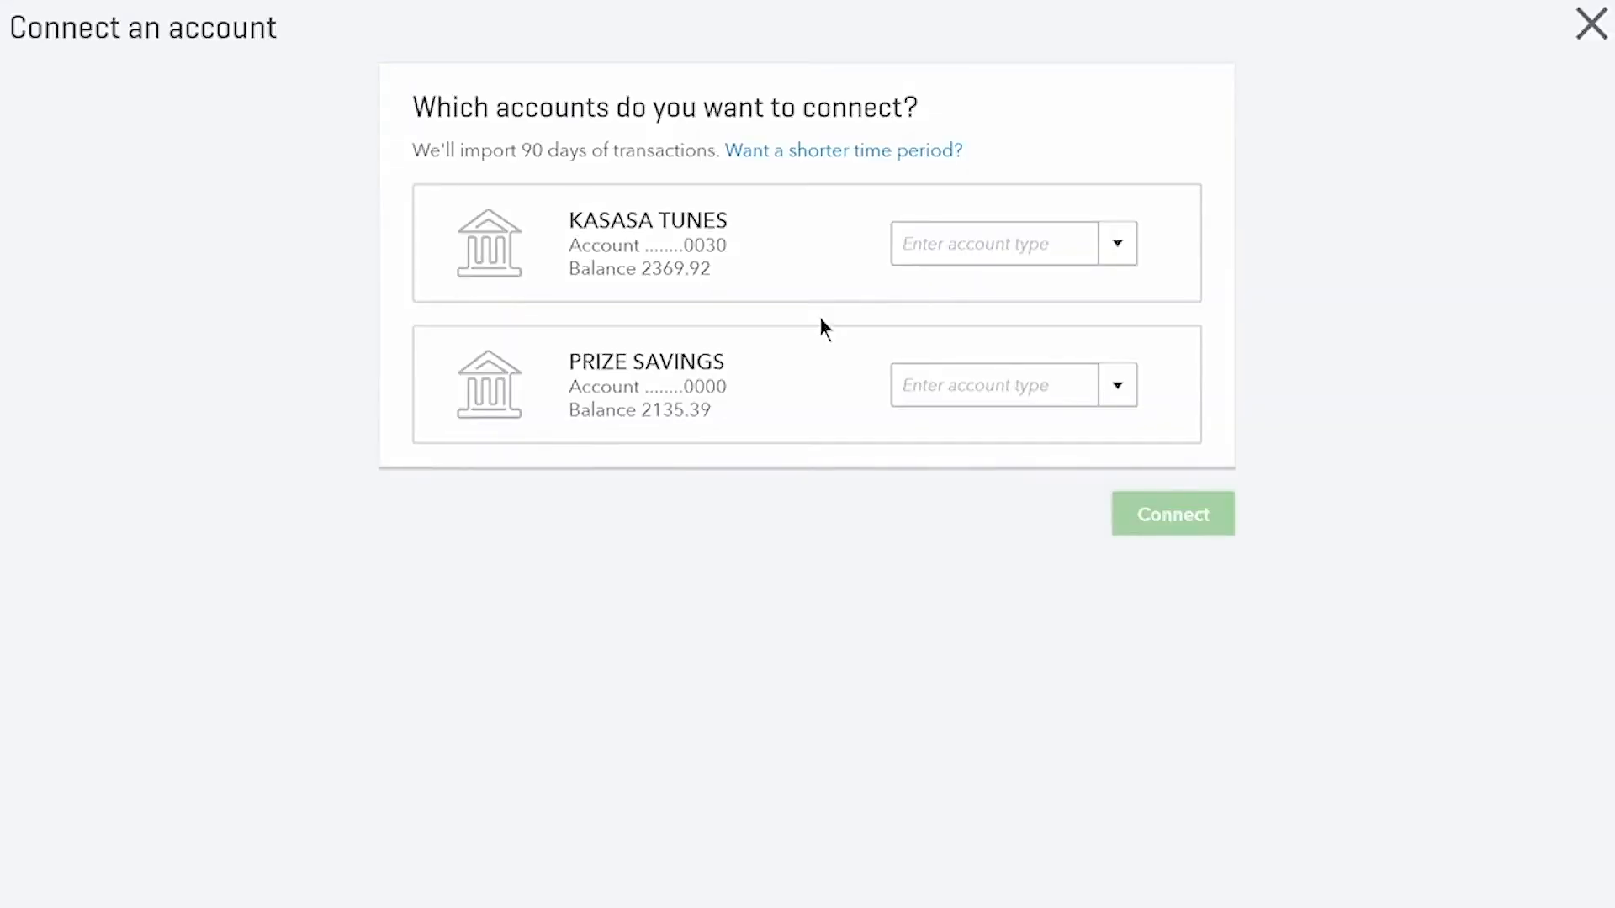
Assign KASASA TUNES to the Current account and bring up choices for PRIZE SAVINGS.
{"action": "left_click", "coordinate": [994, 243]}
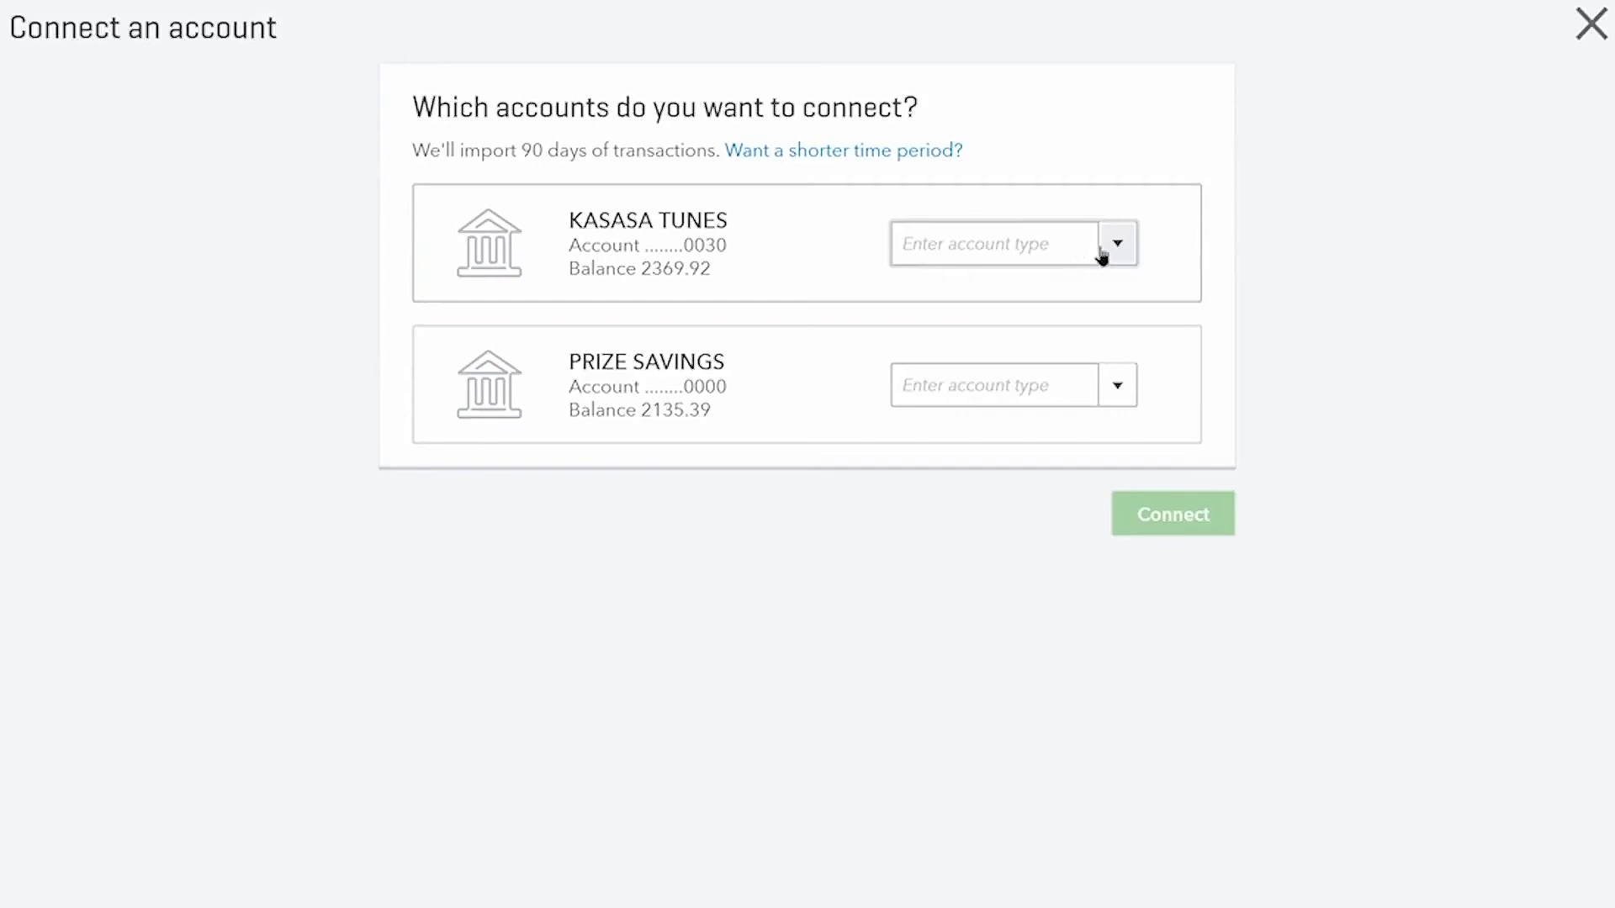
{"action": "left_click", "coordinate": [1117, 242]}
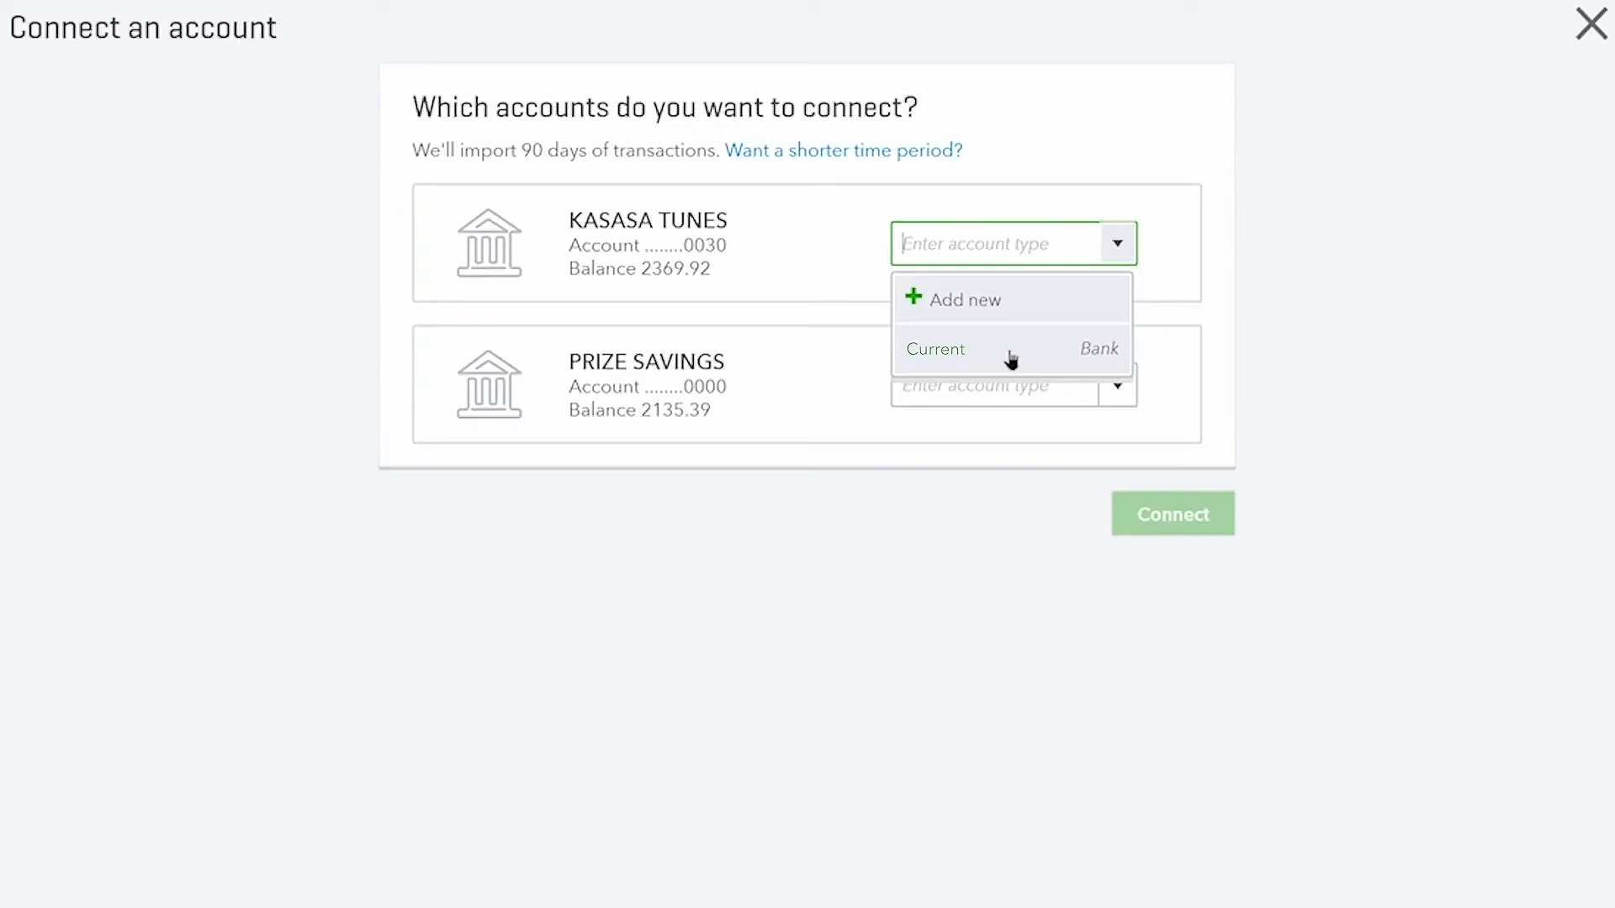
{"action": "left_click", "coordinate": [935, 350]}
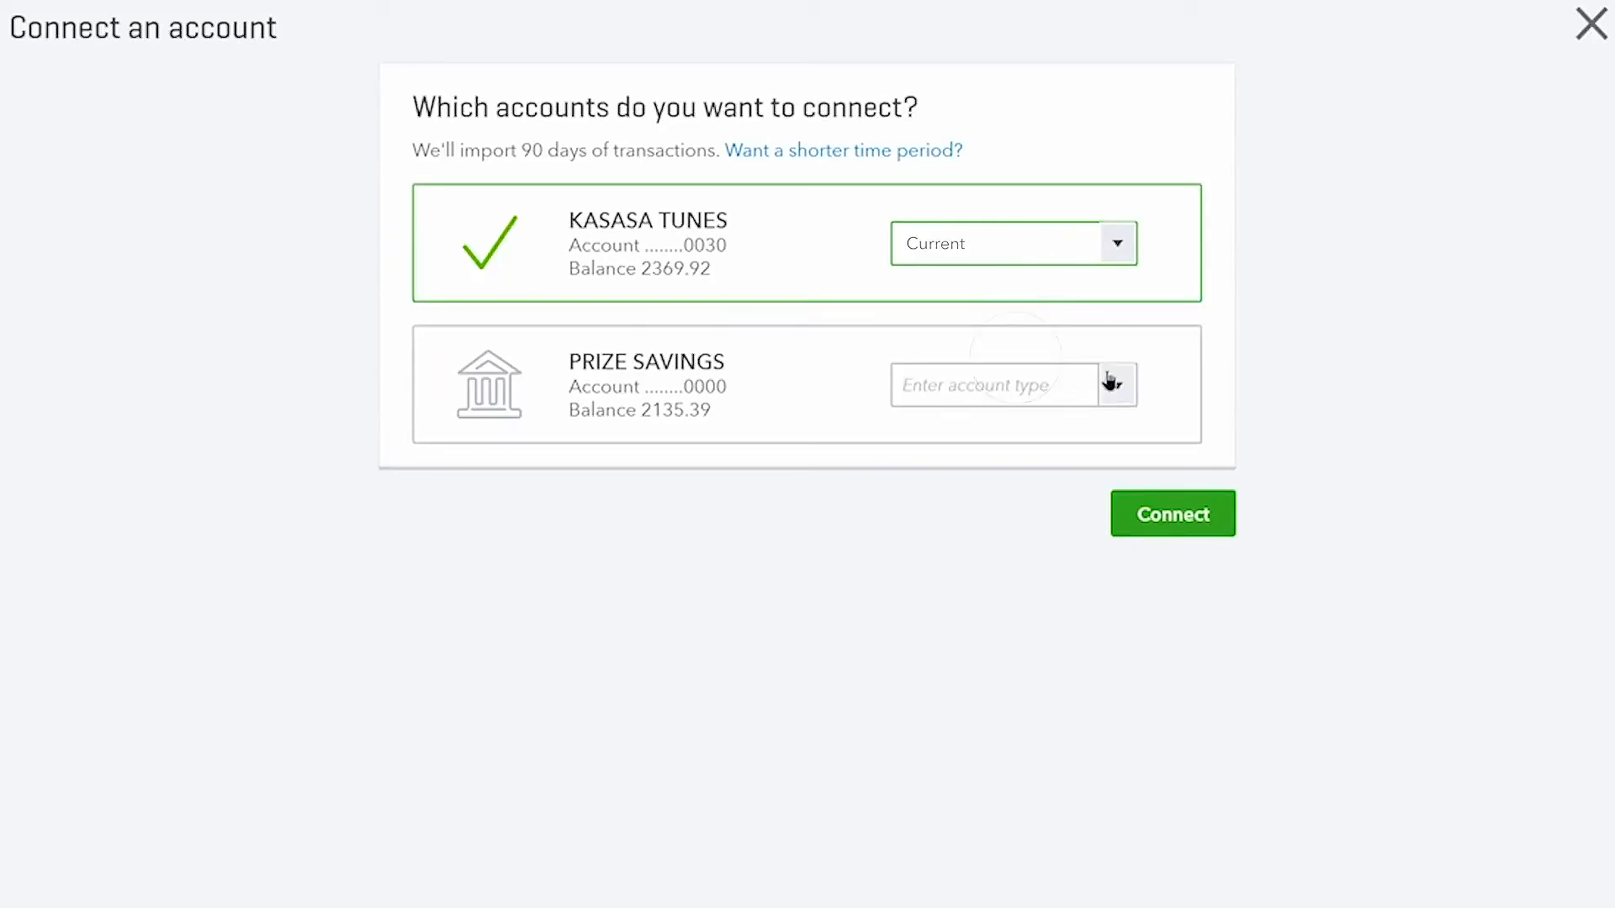
{"action": "left_click", "coordinate": [1116, 383]}
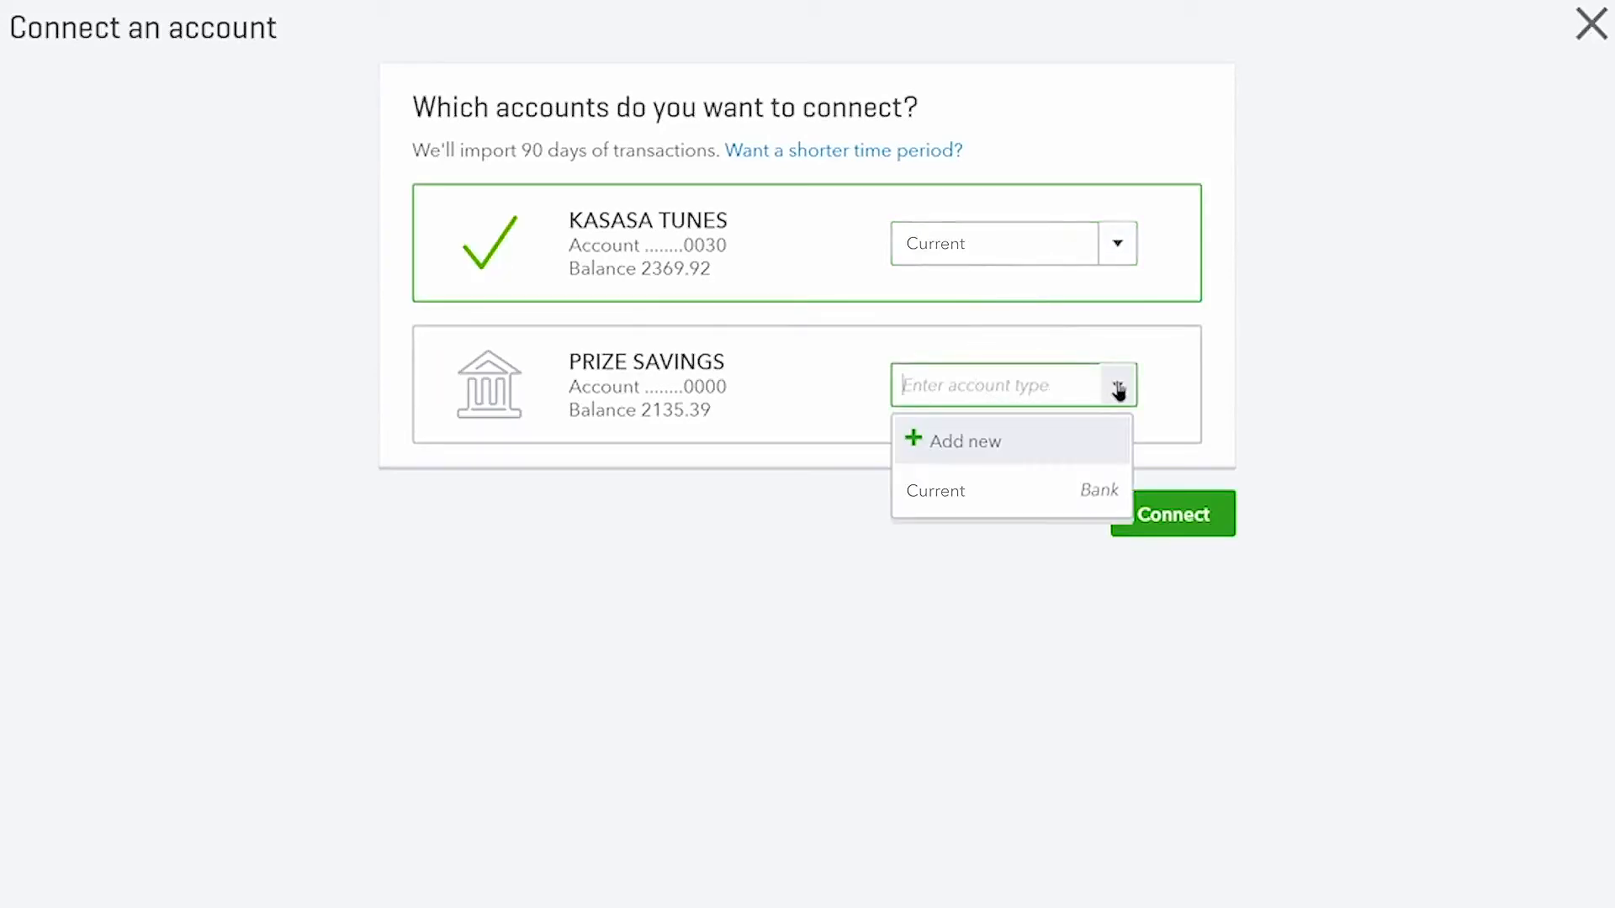
Add a new bank account with Detail Type Savings for PRIZE SAVINGS and save it.
{"action": "left_click", "coordinate": [965, 440]}
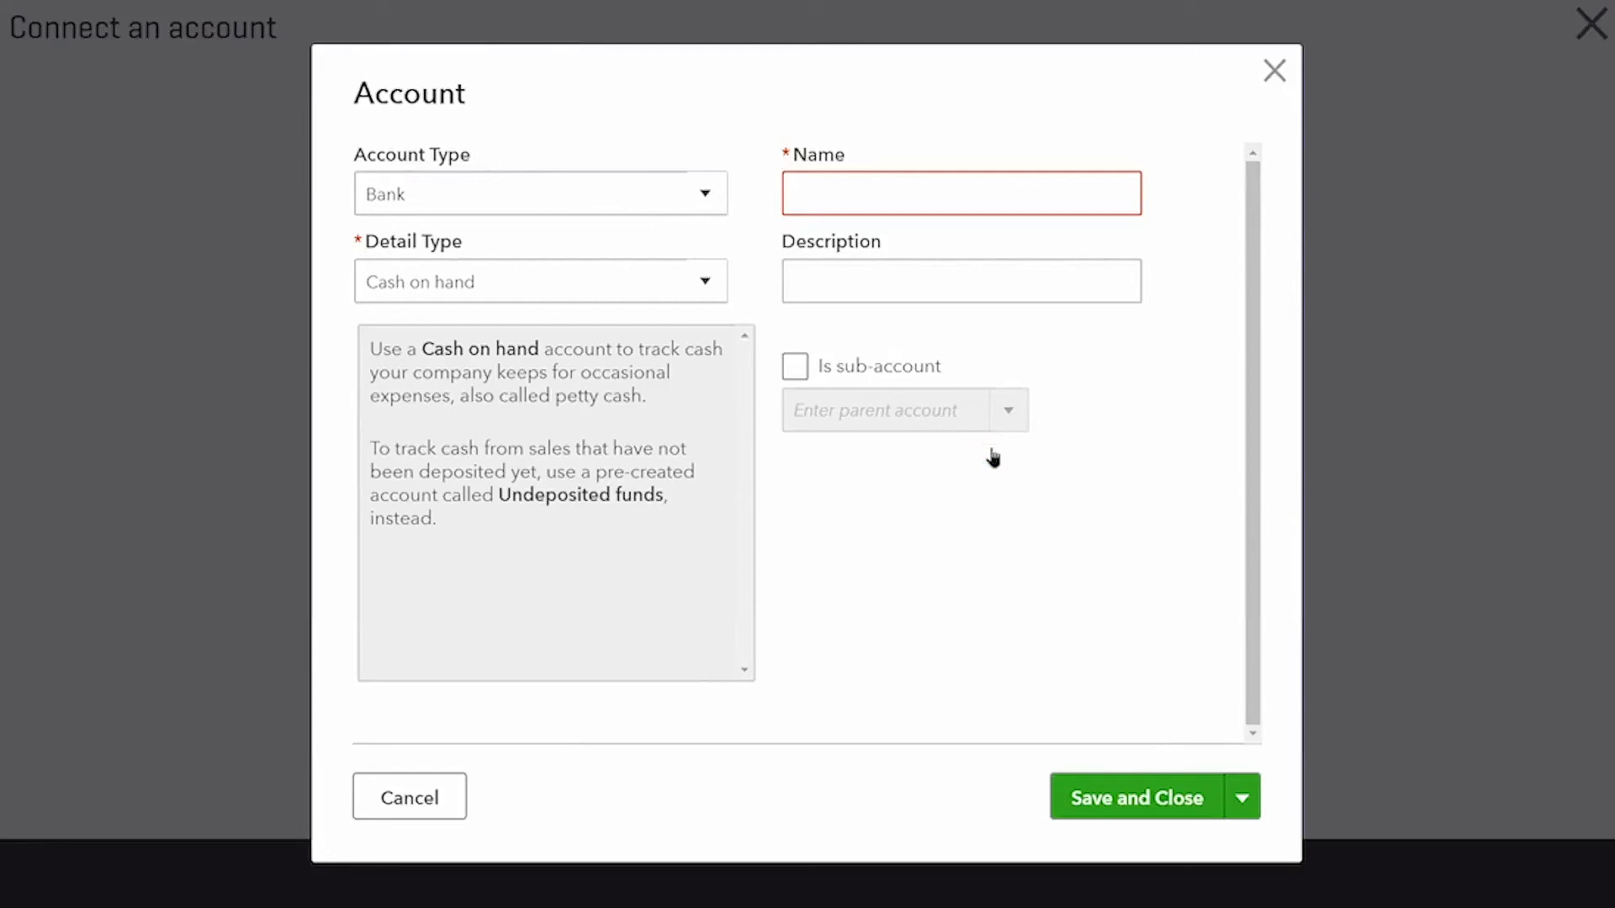
{"action": "left_click", "coordinate": [541, 280]}
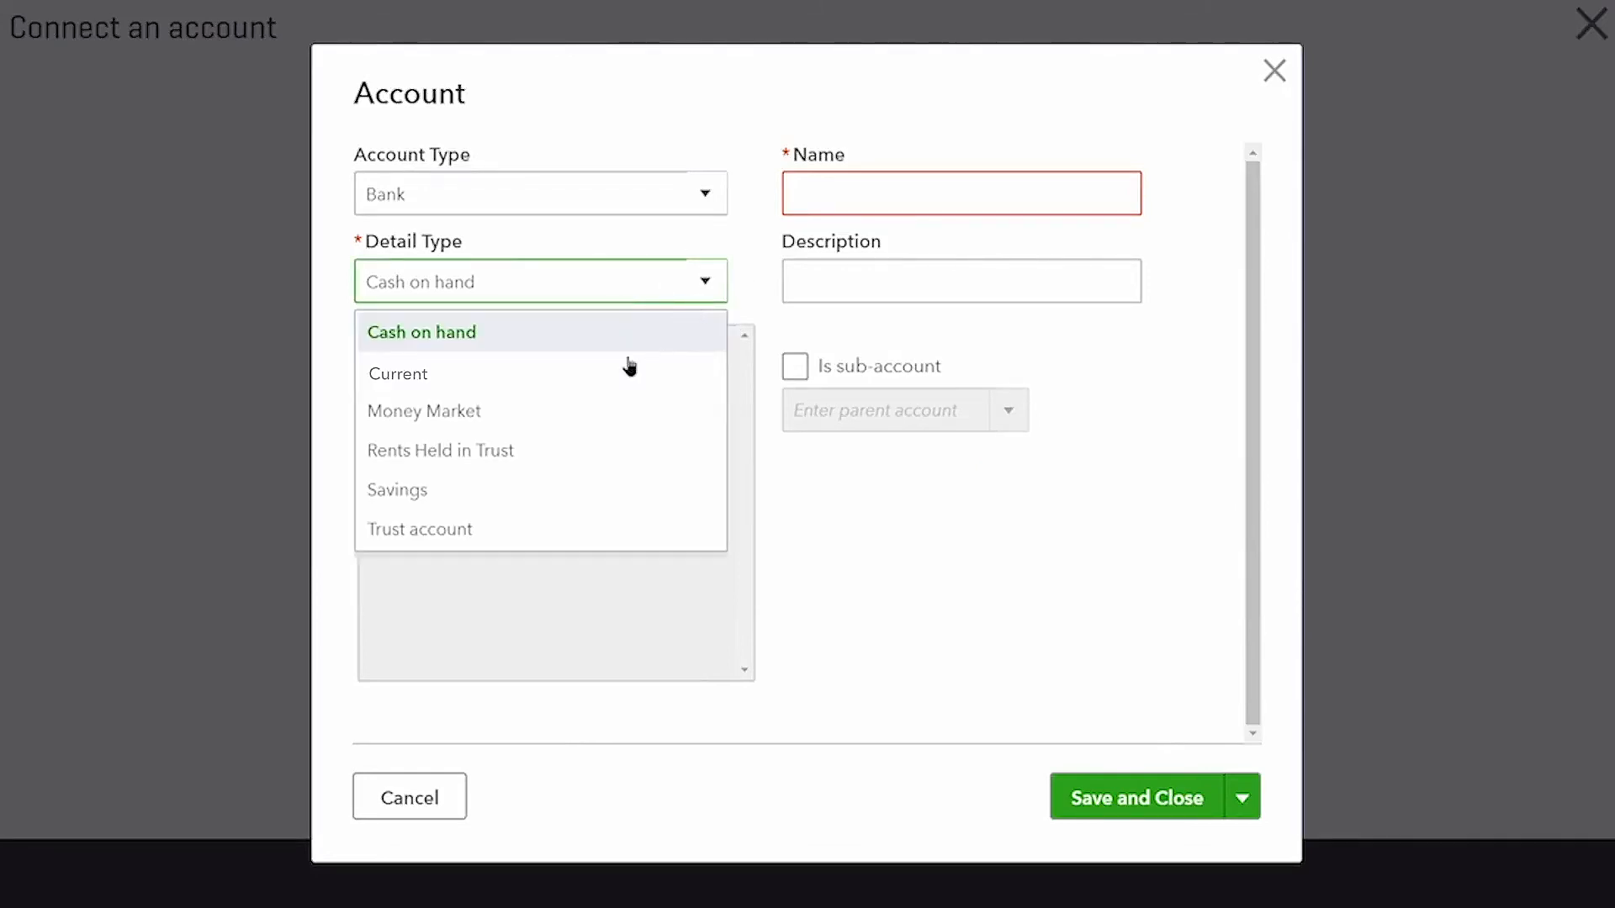
{"action": "left_click", "coordinate": [397, 490]}
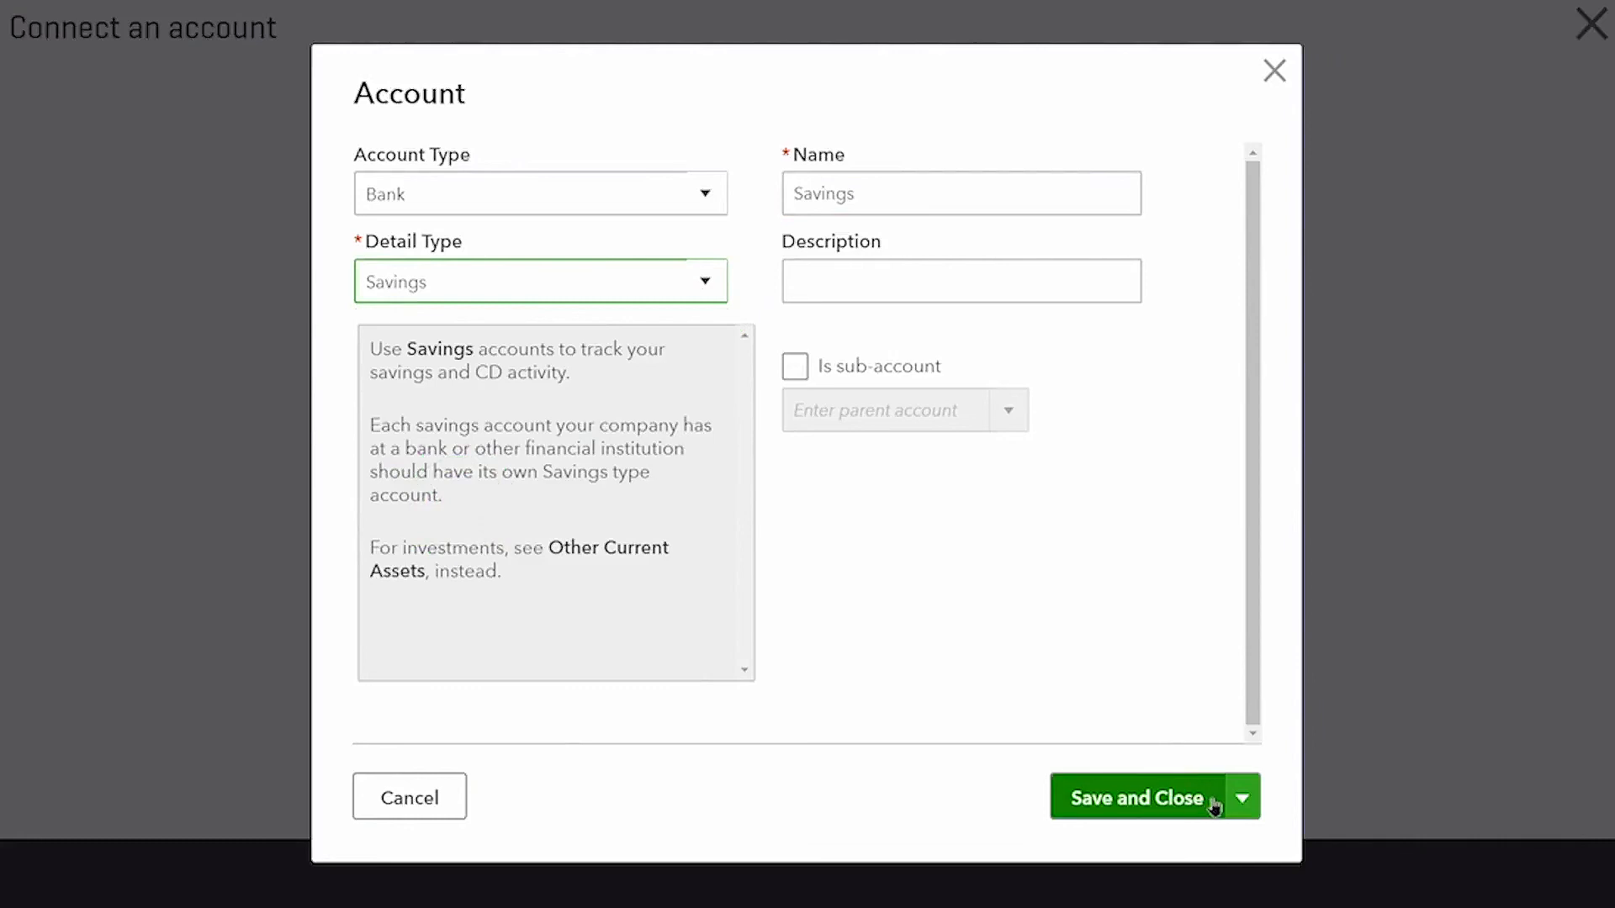
{"action": "left_click", "coordinate": [1142, 797]}
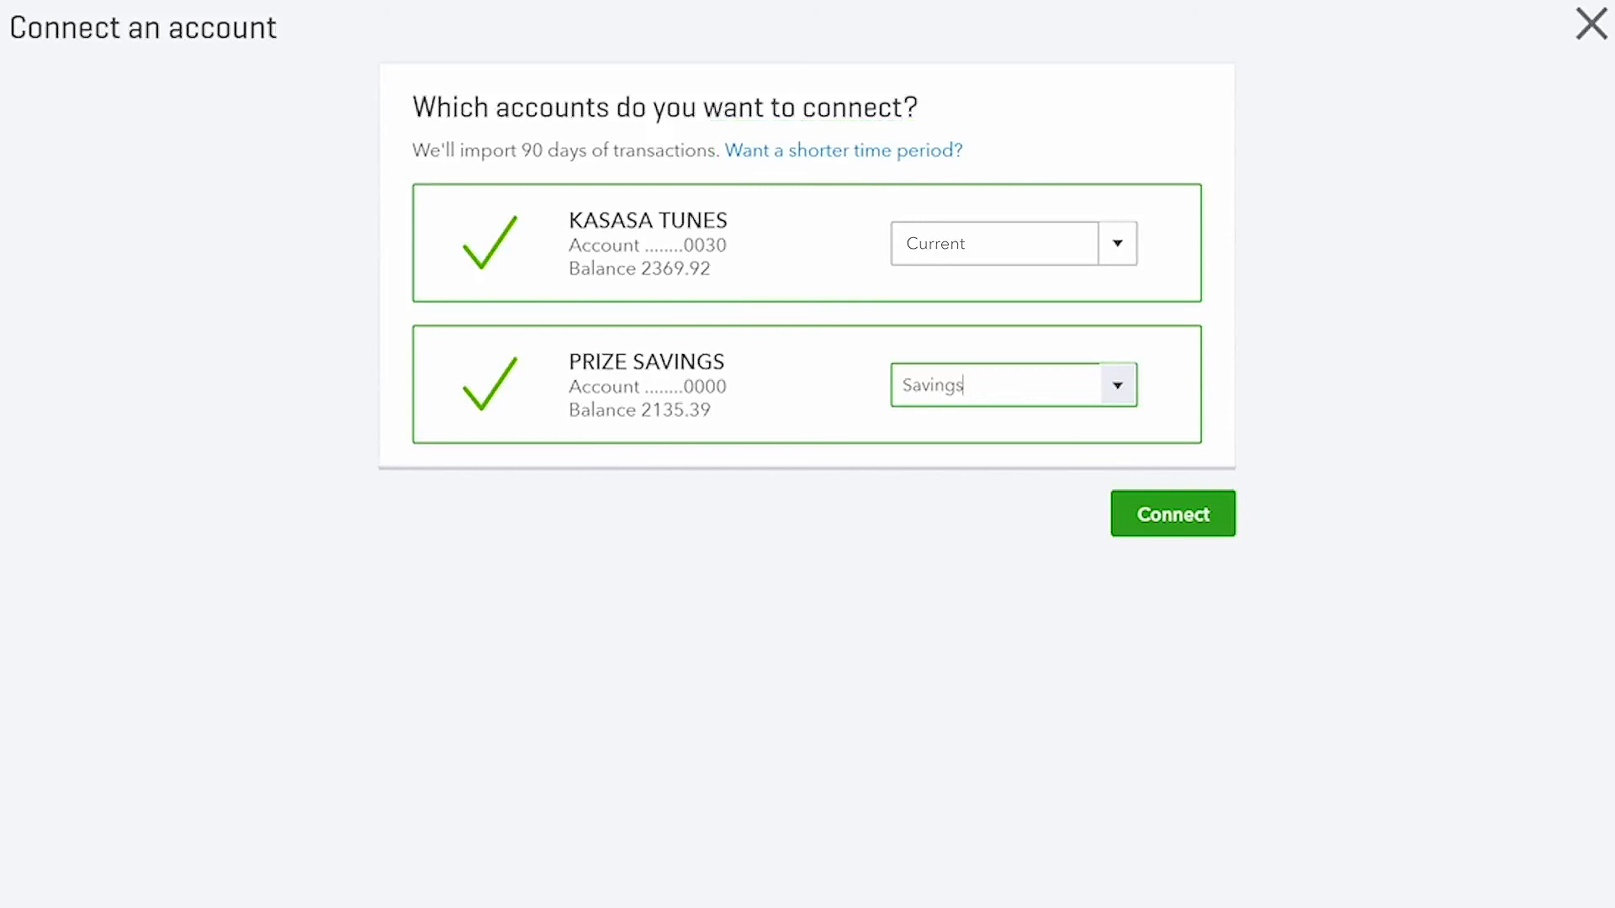
Connect both Barclays accounts, KASASA TUNES and PRIZE SAVINGS.
{"action": "left_click", "coordinate": [1172, 513]}
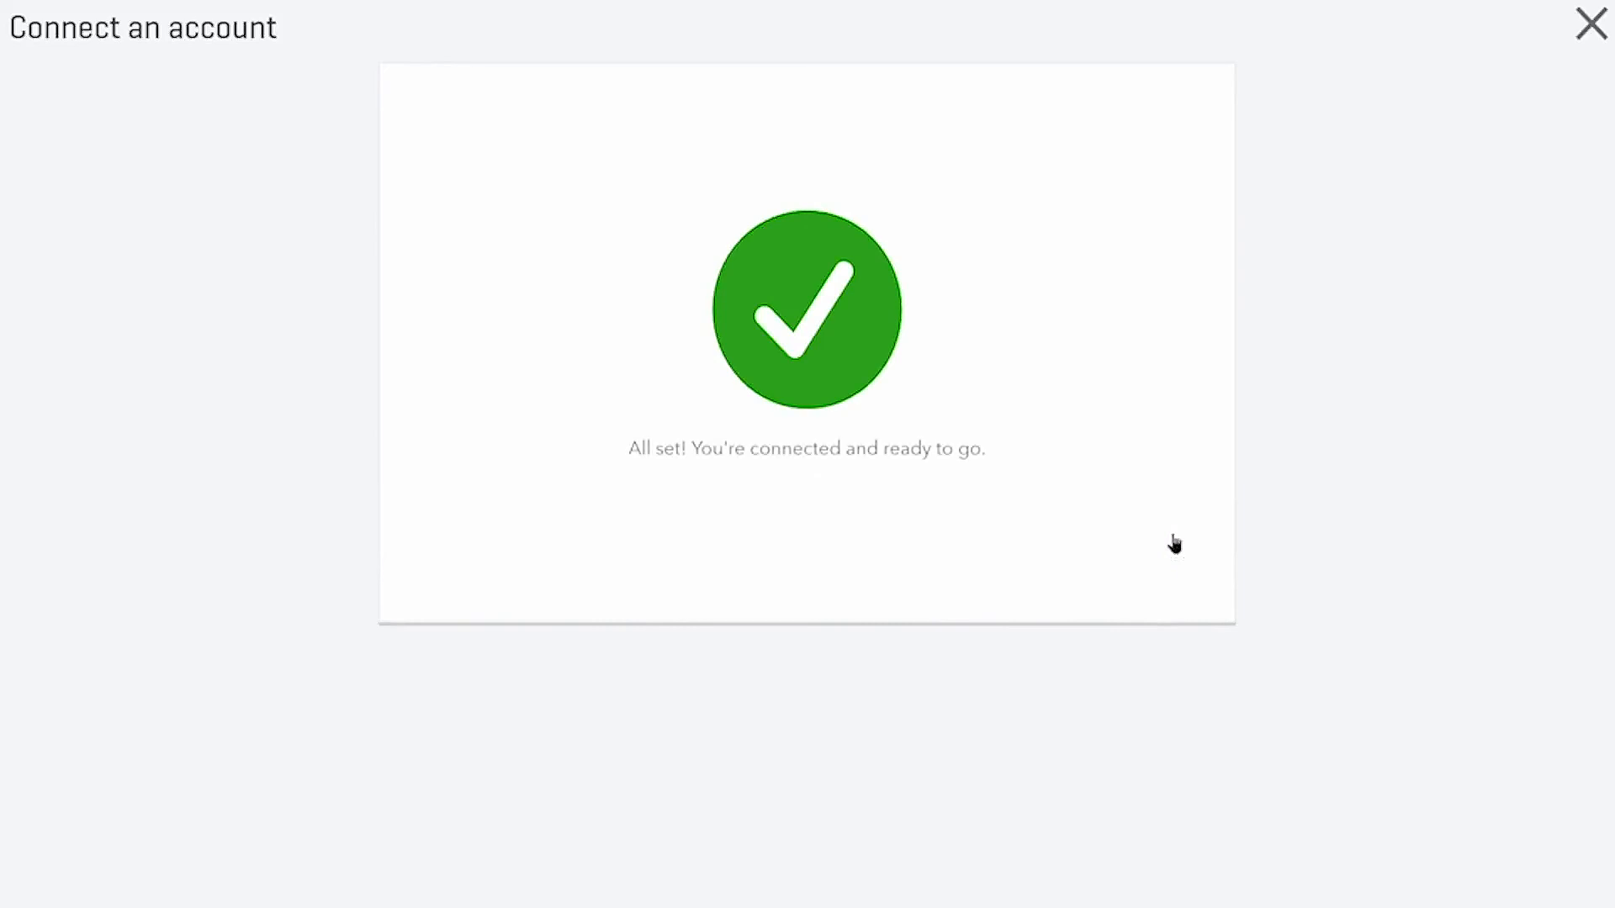
Dismiss the All set confirmation to see nine transactions awaiting review.
{"action": "left_click", "coordinate": [1584, 22]}
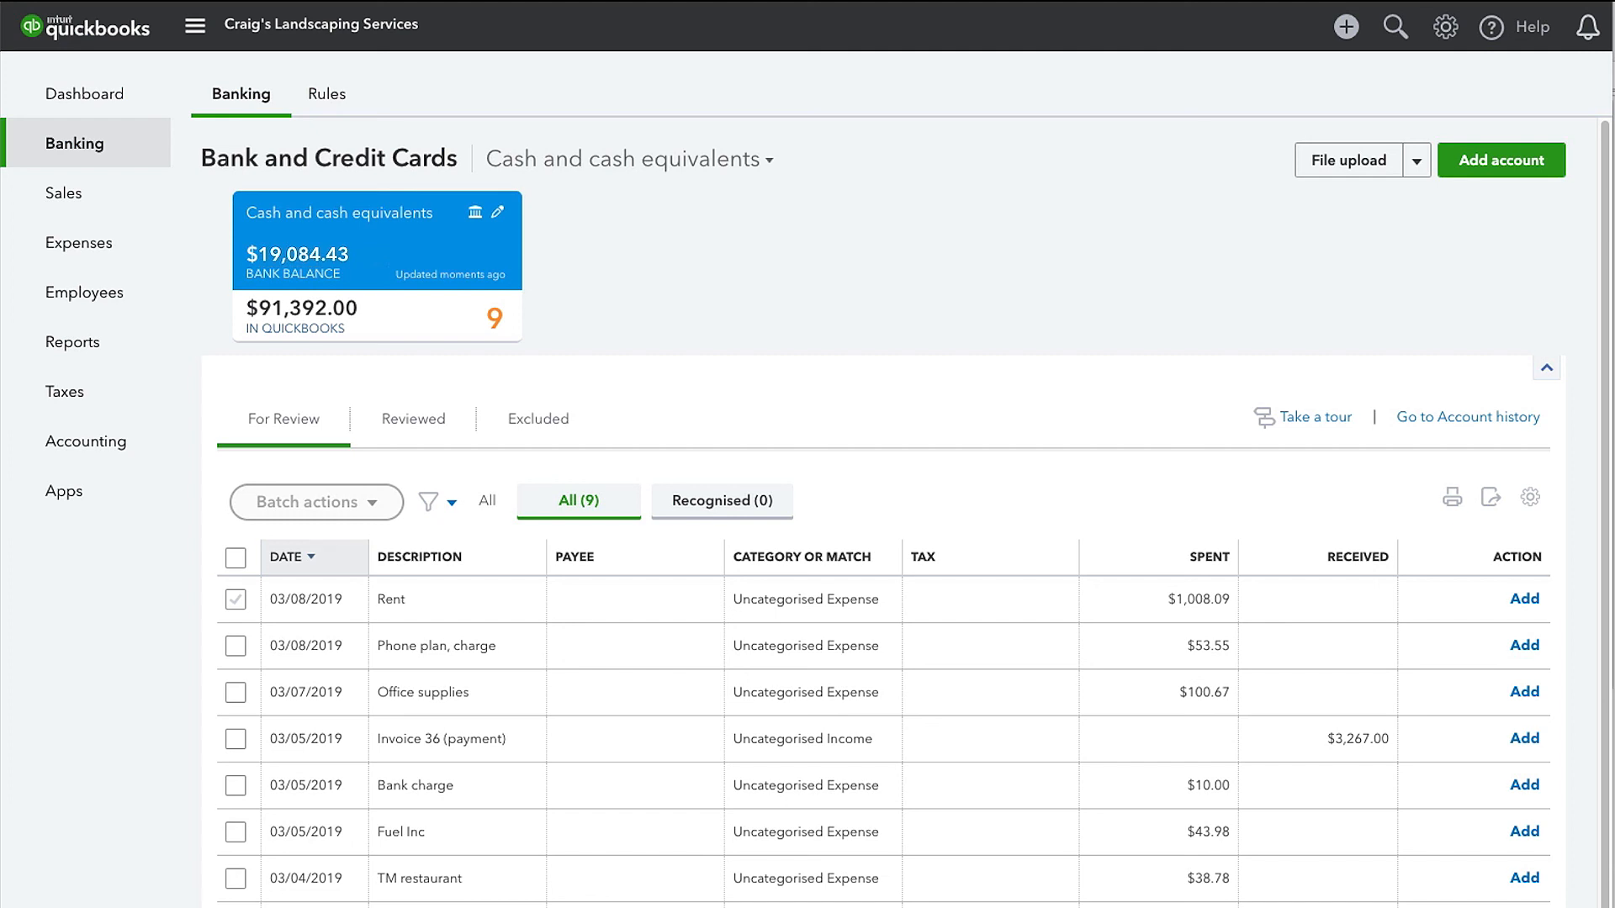
{"action": "left_click", "coordinate": [196, 24]}
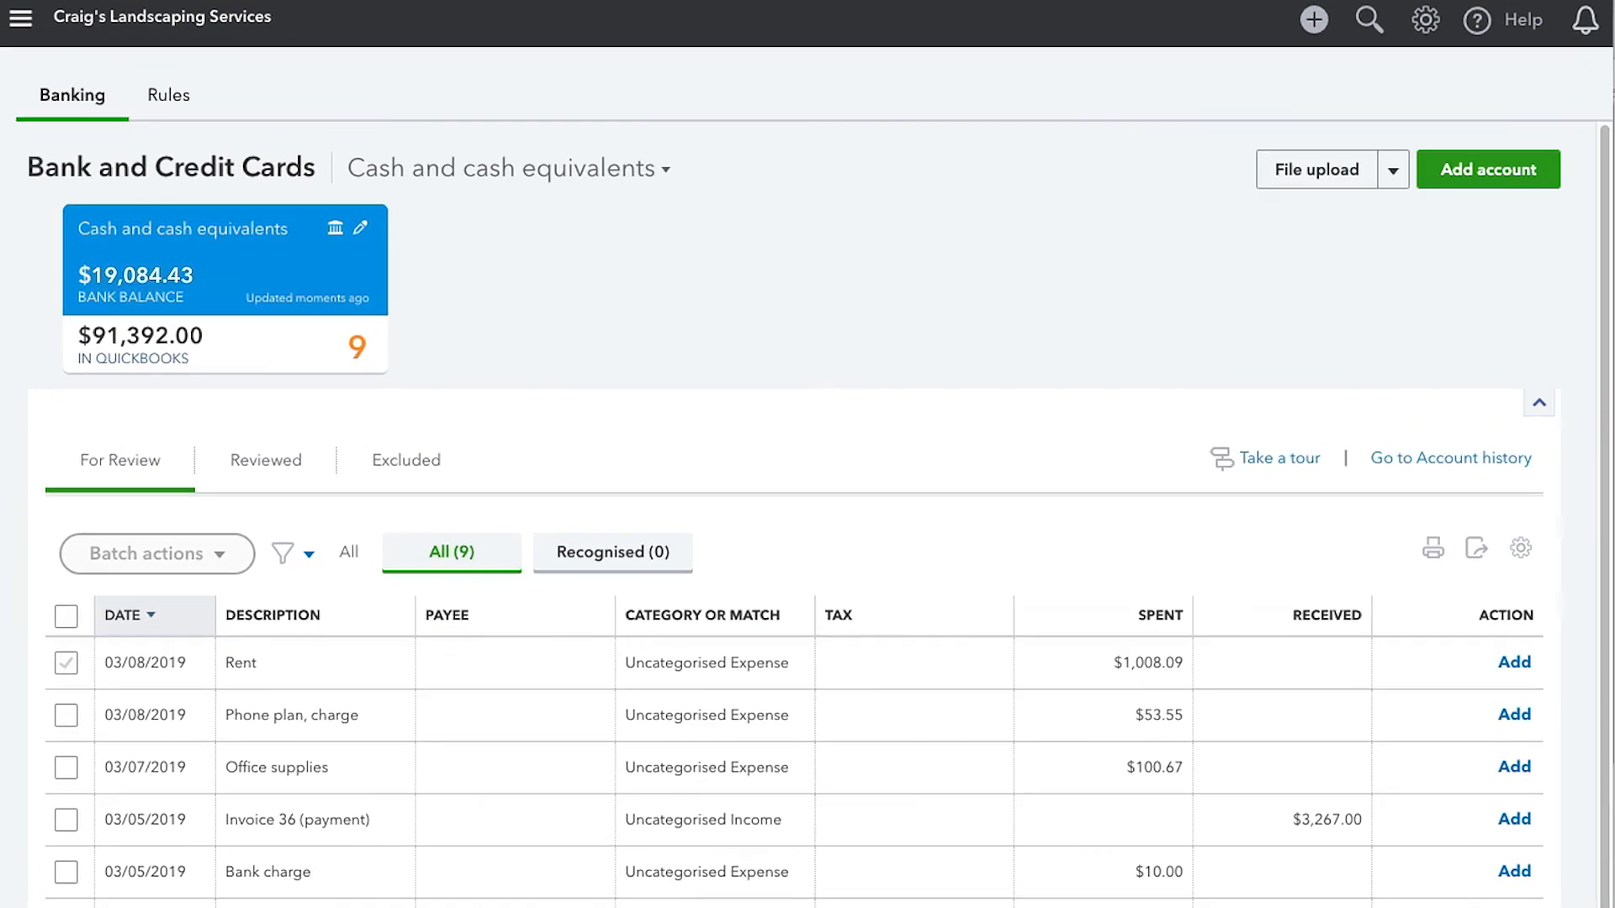